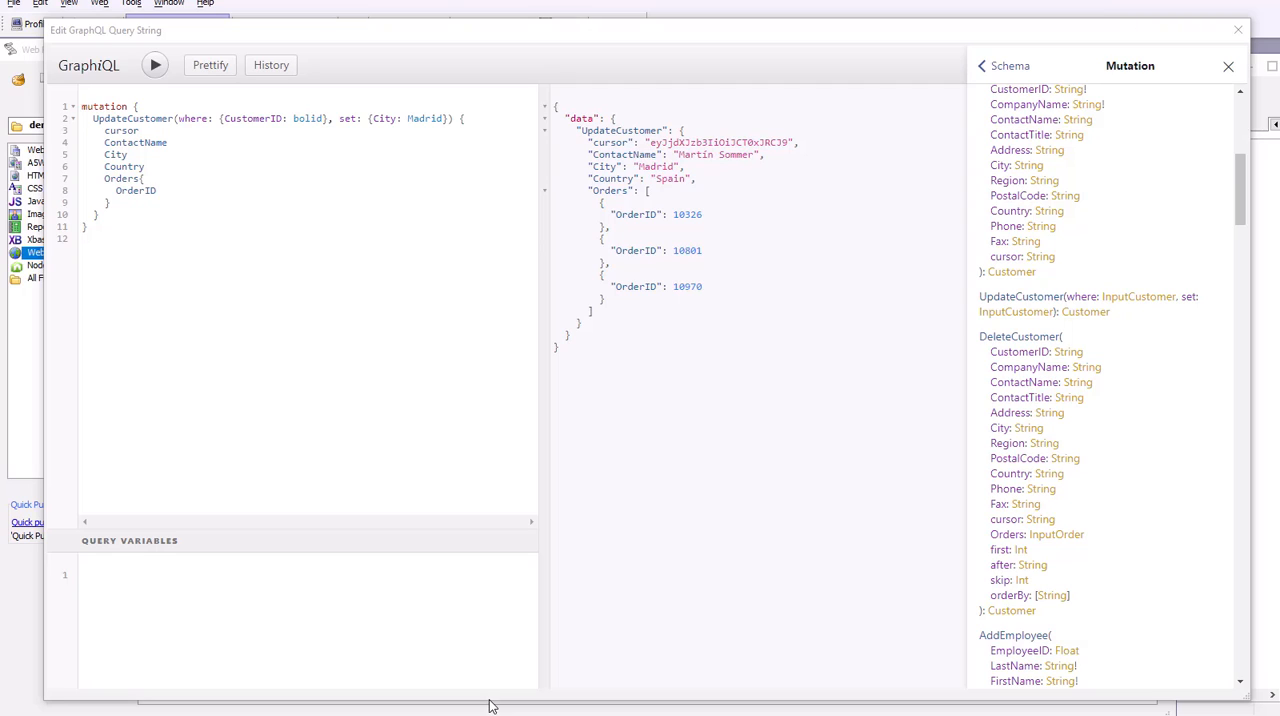
Reload GetManyCategories from History and run it, listing categories 1-8, Beverages to Seafood
click(130, 118)
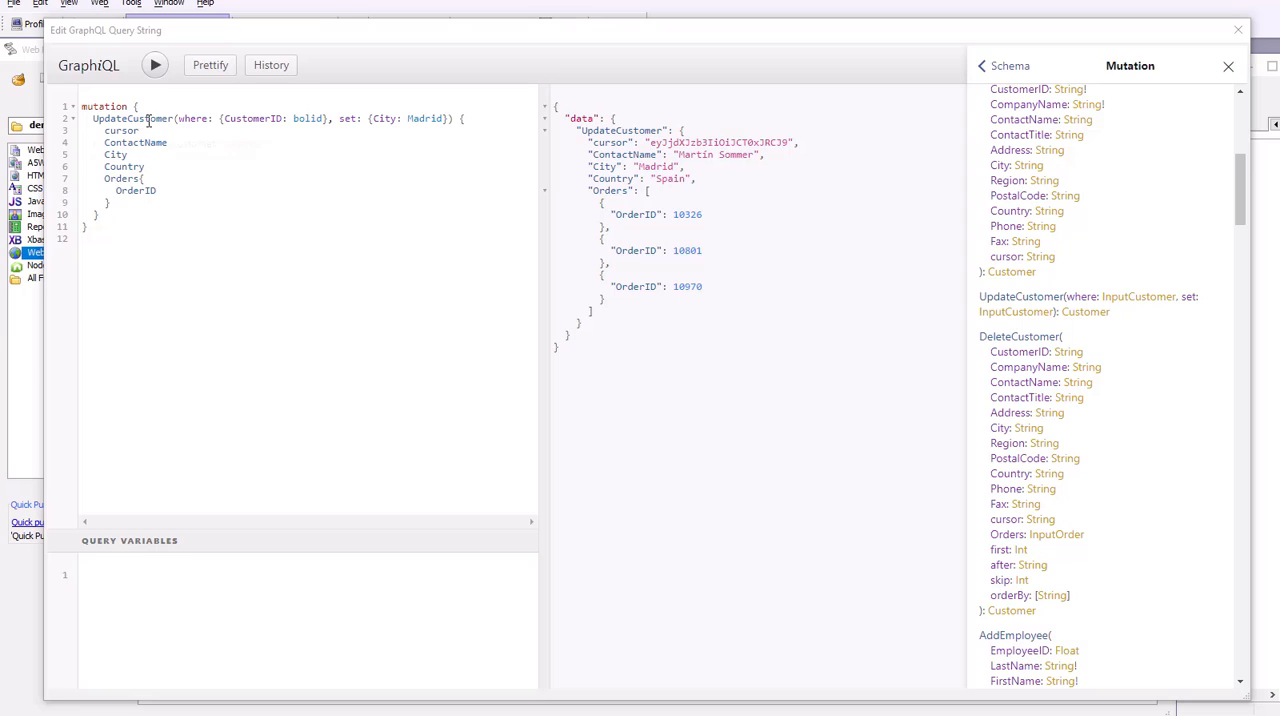
mouse_move(130, 118)
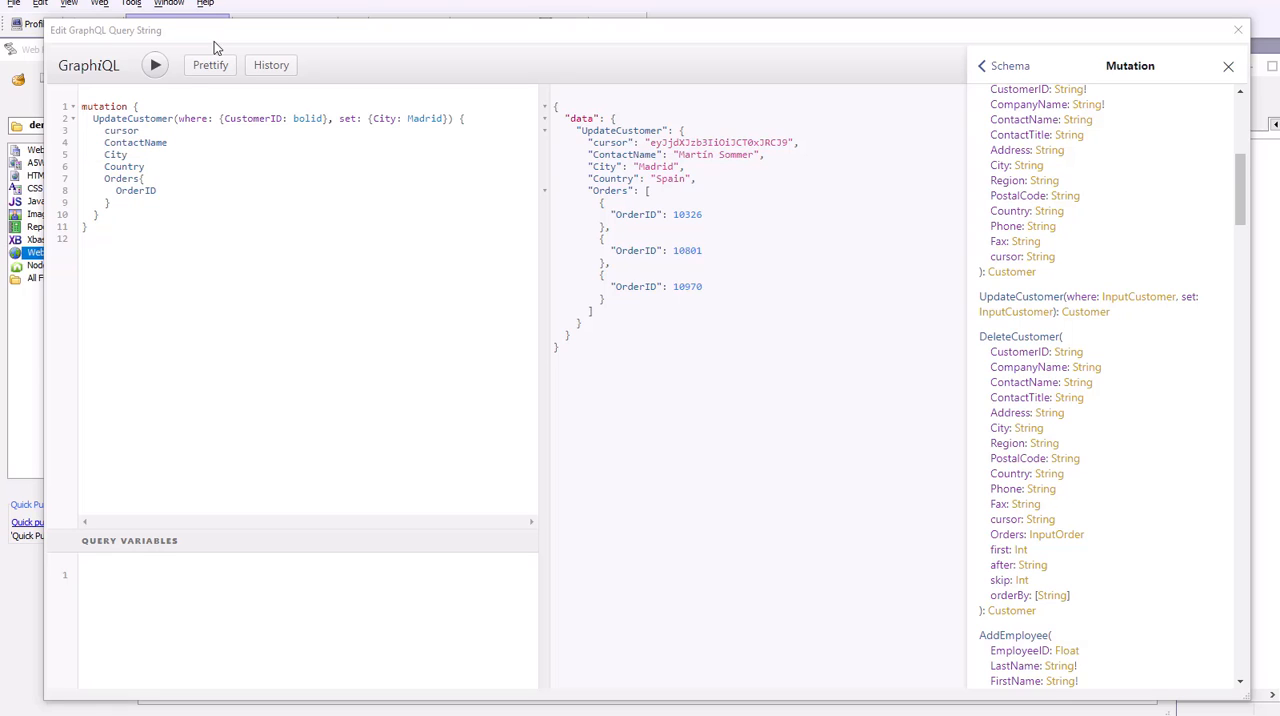
mouse_move(272, 64)
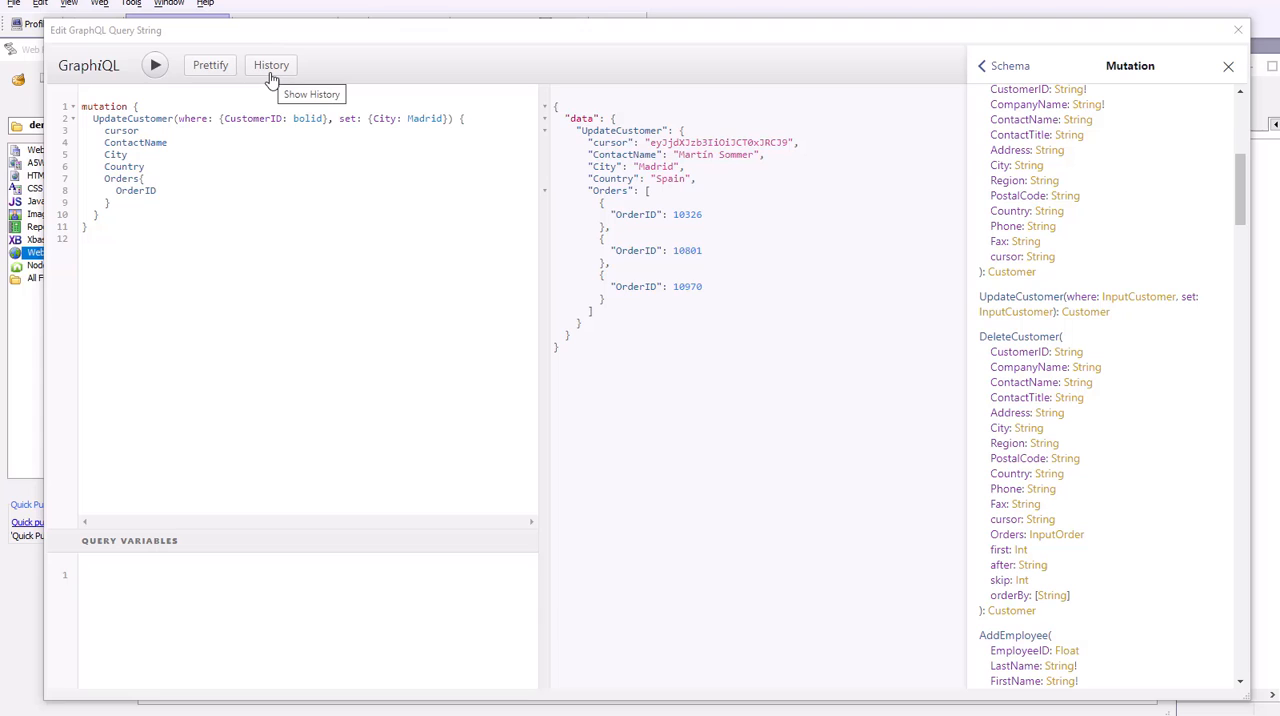
click(272, 64)
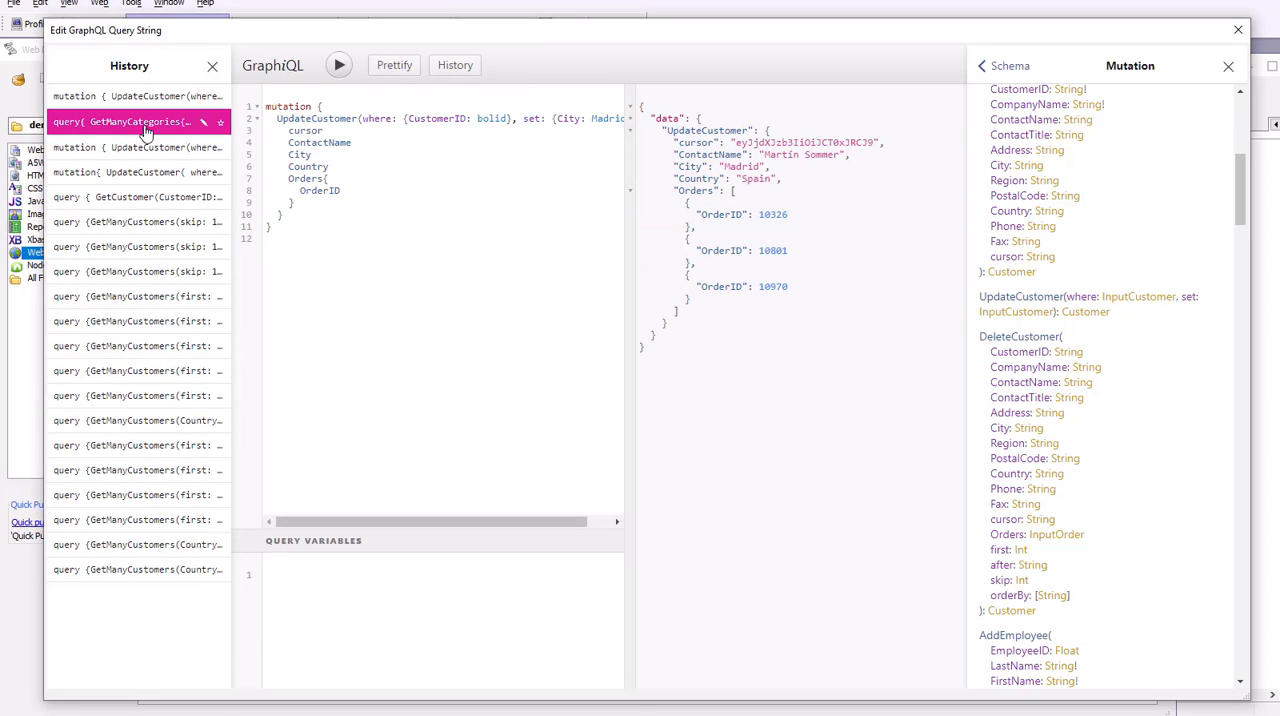
click(136, 120)
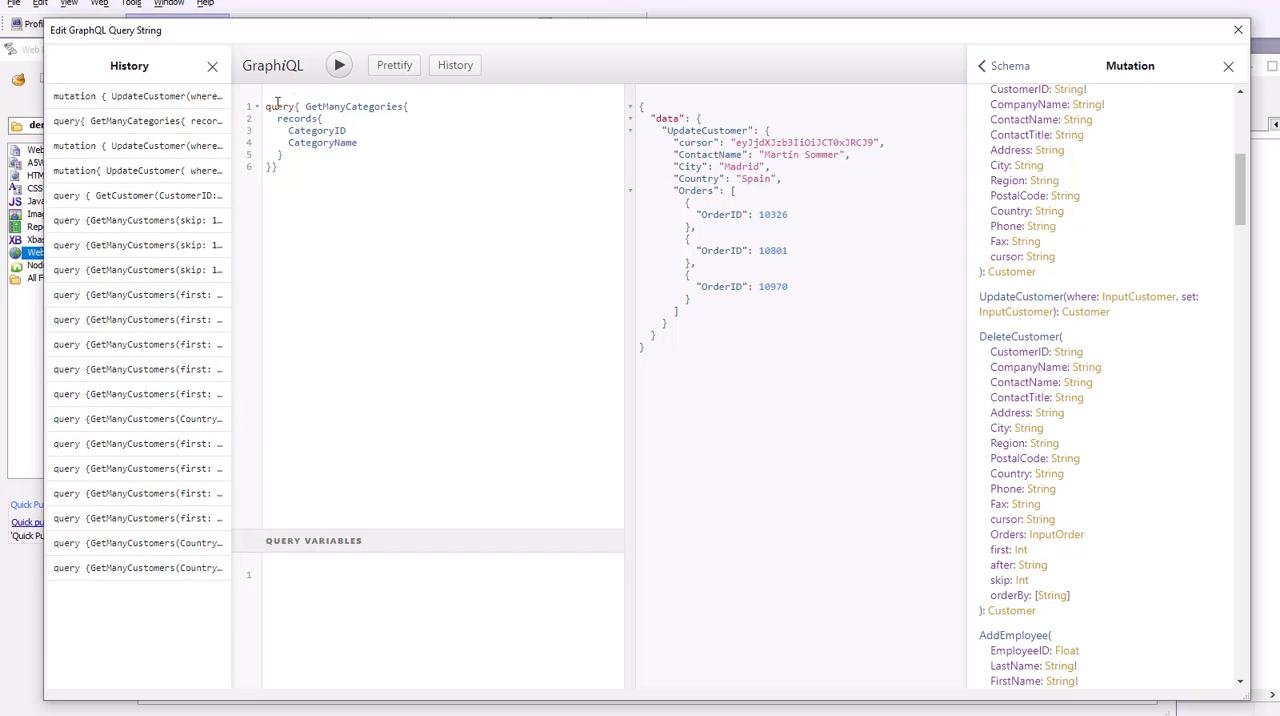
click(340, 64)
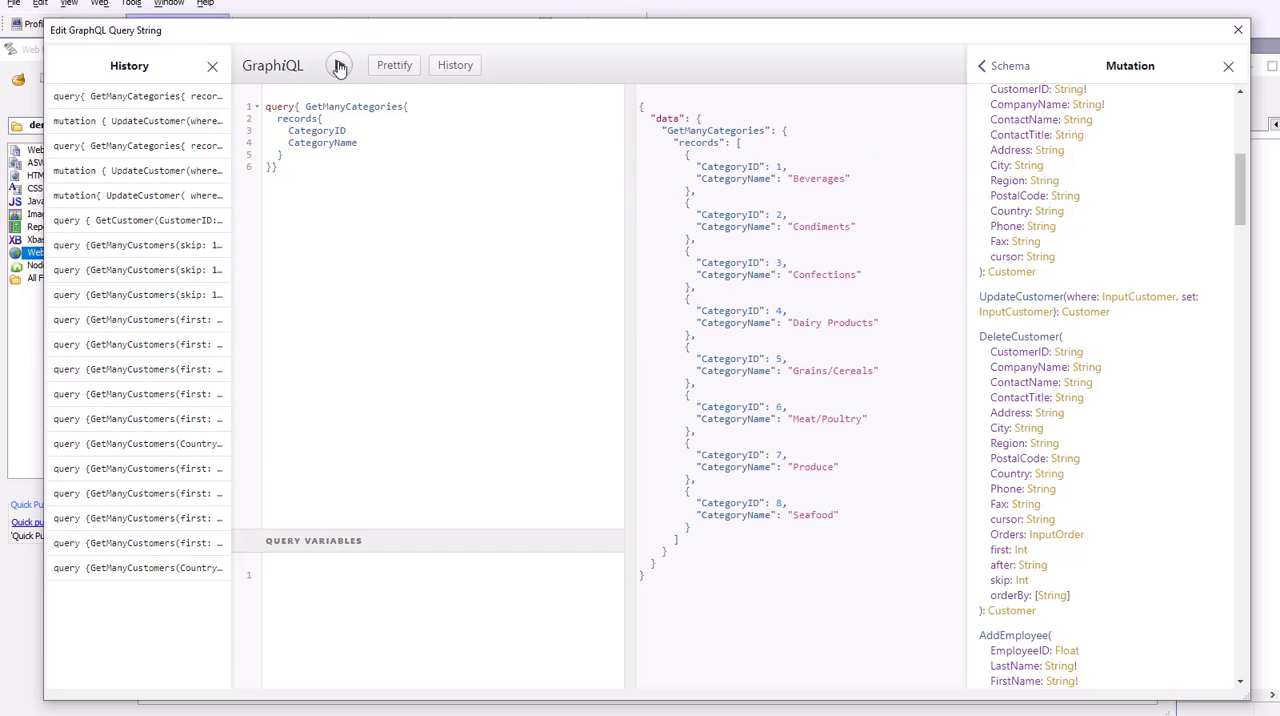
click(340, 64)
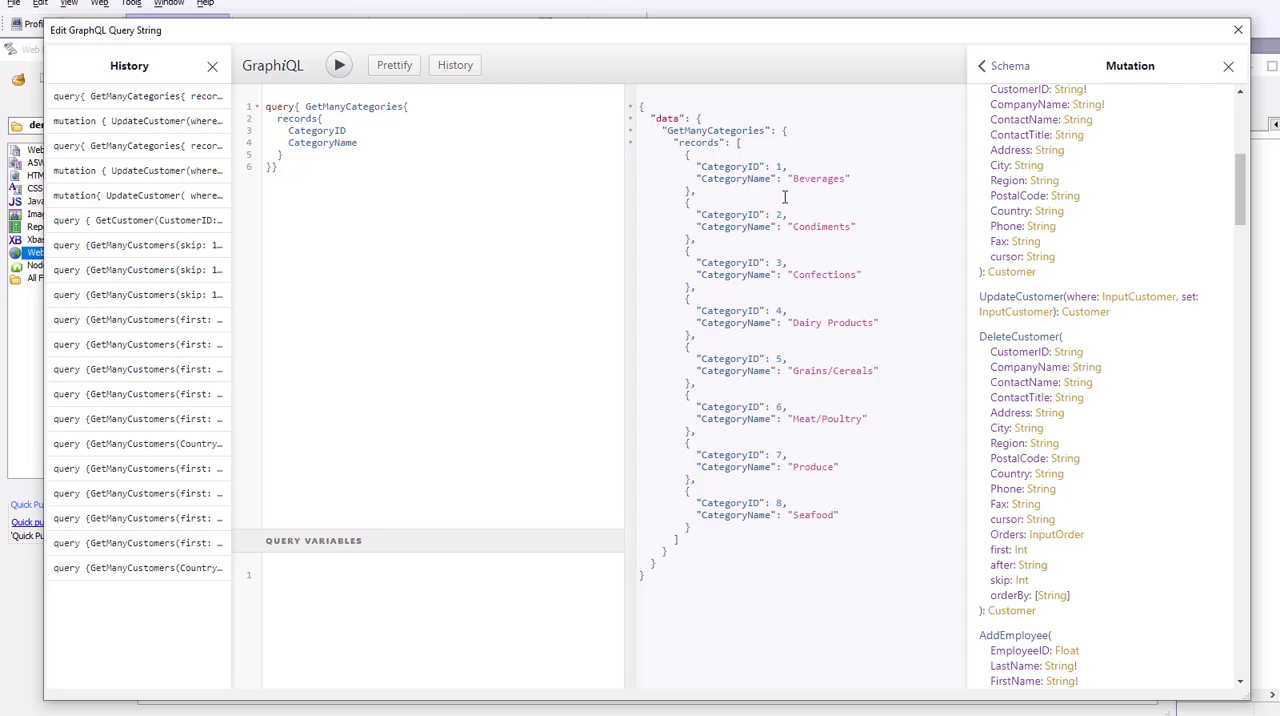
mouse_move(780, 512)
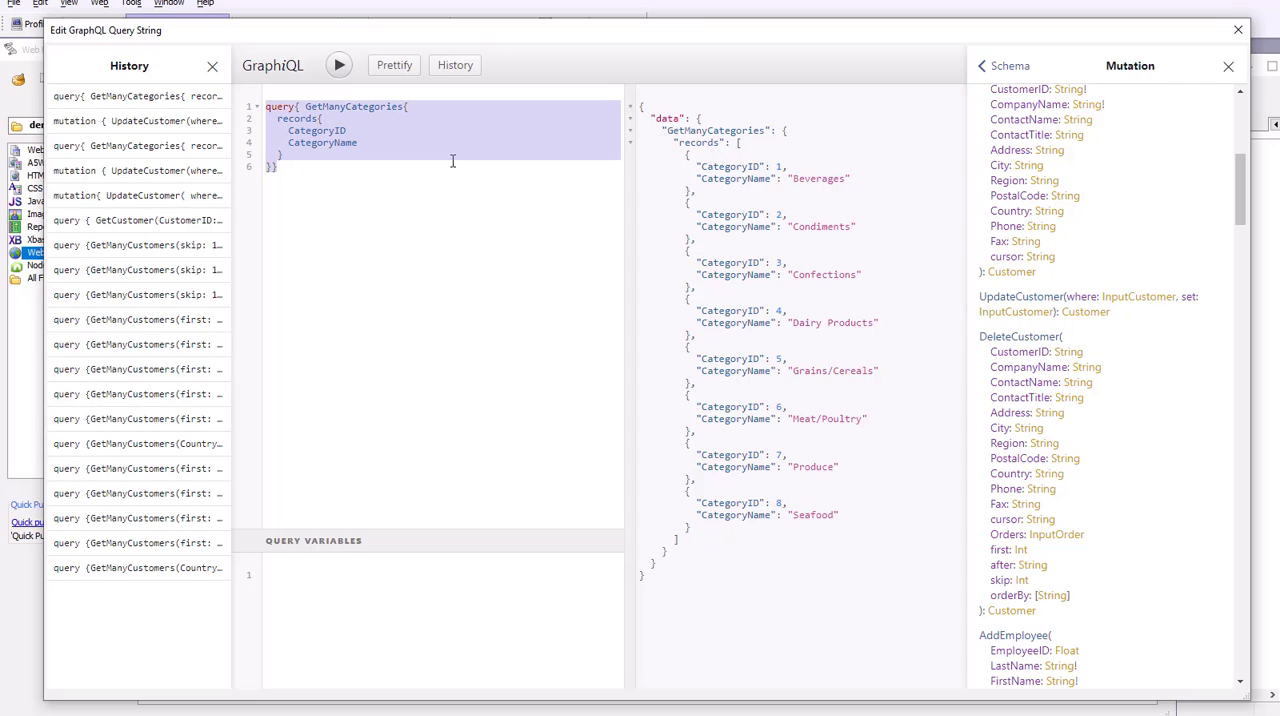
Start a mutation block and autocomplete the AddCategory mutation name
text(mutation{)
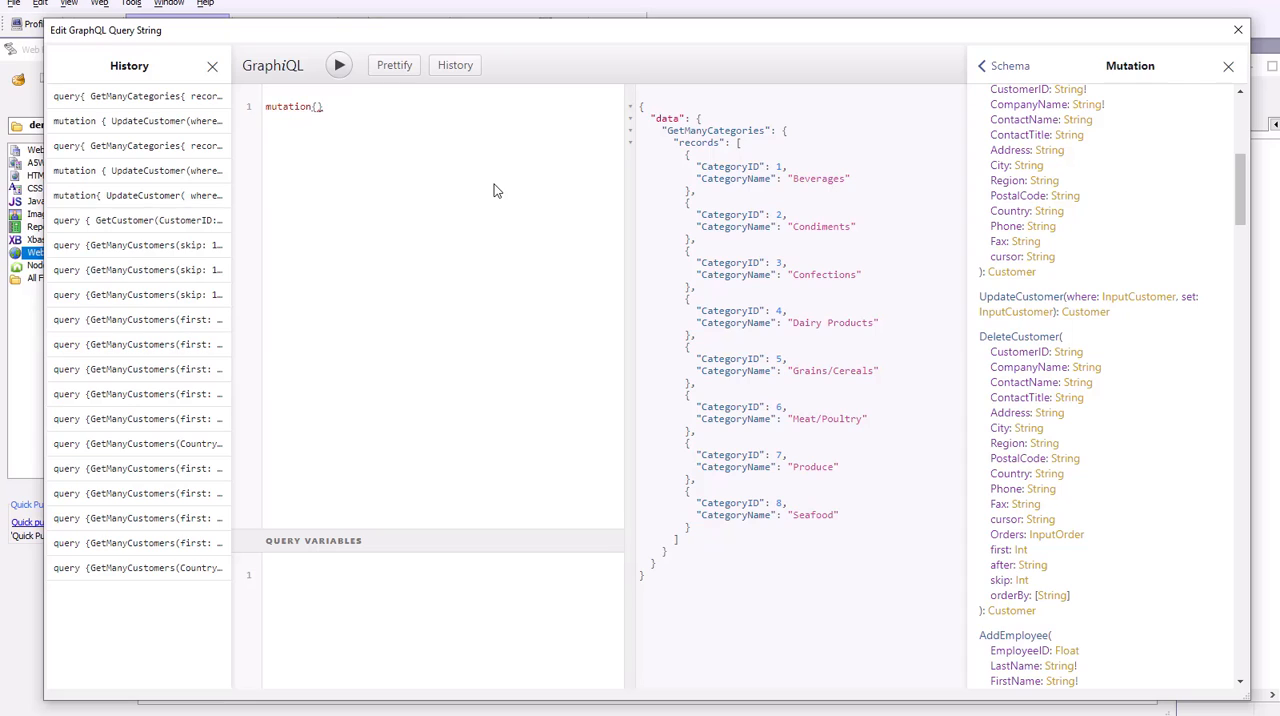
text(ad)
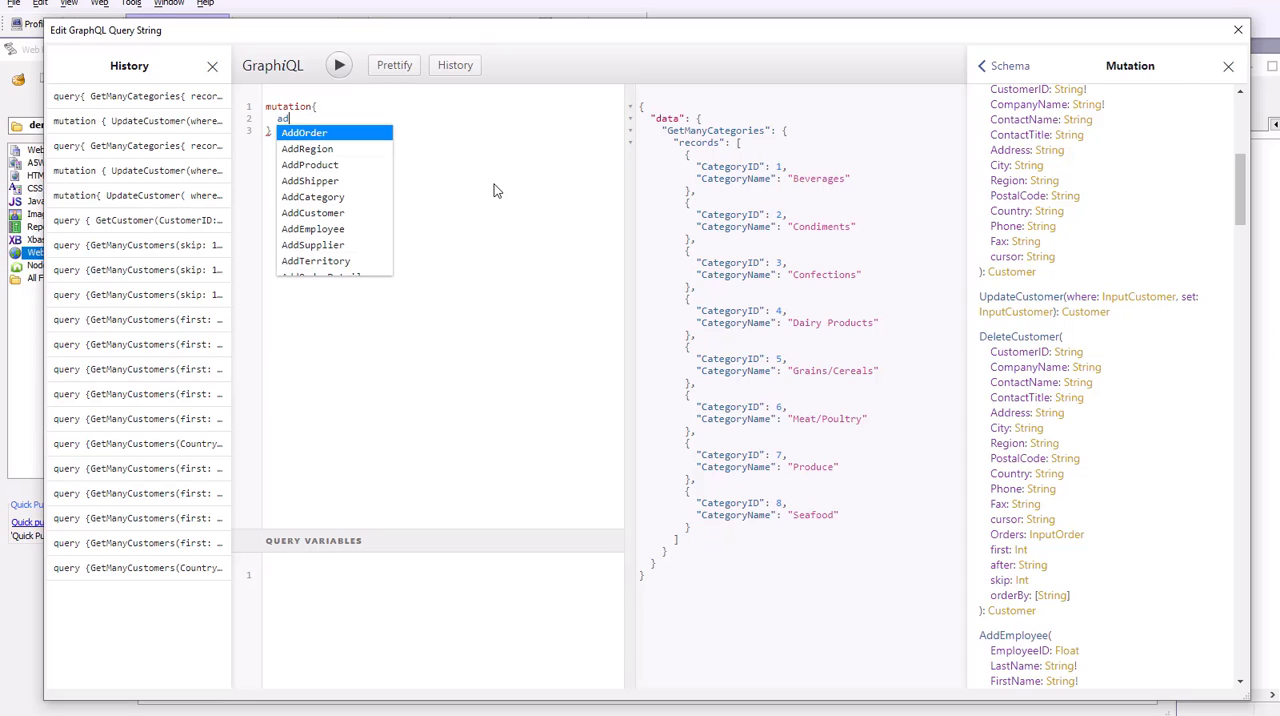
text(d)
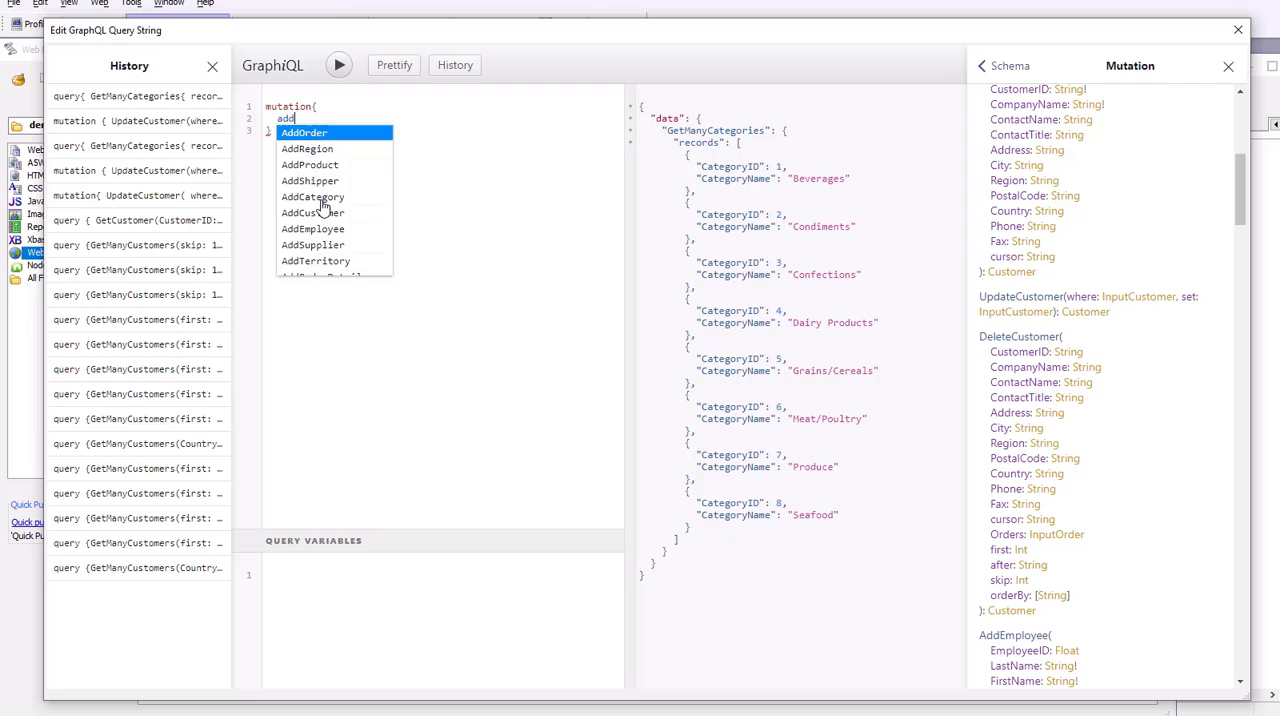
click(312, 196)
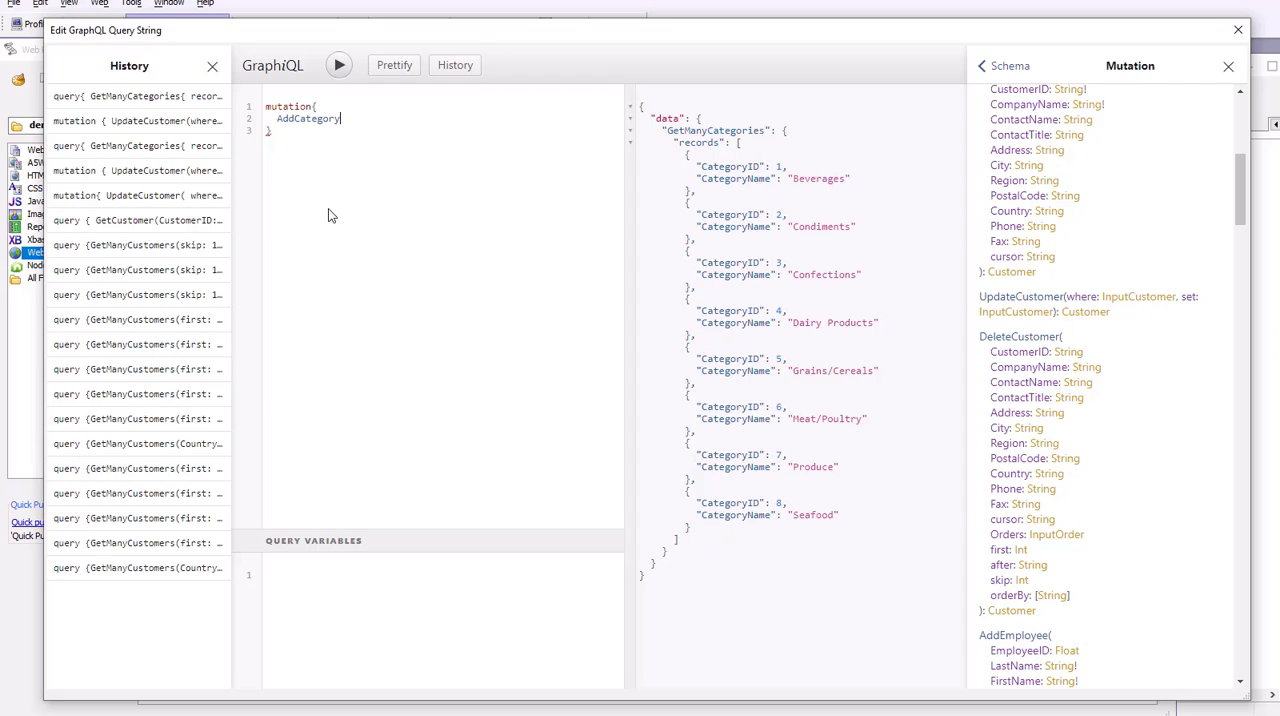
Give AddCategory the argument CategoryName: New Category and open an empty field block
text(()
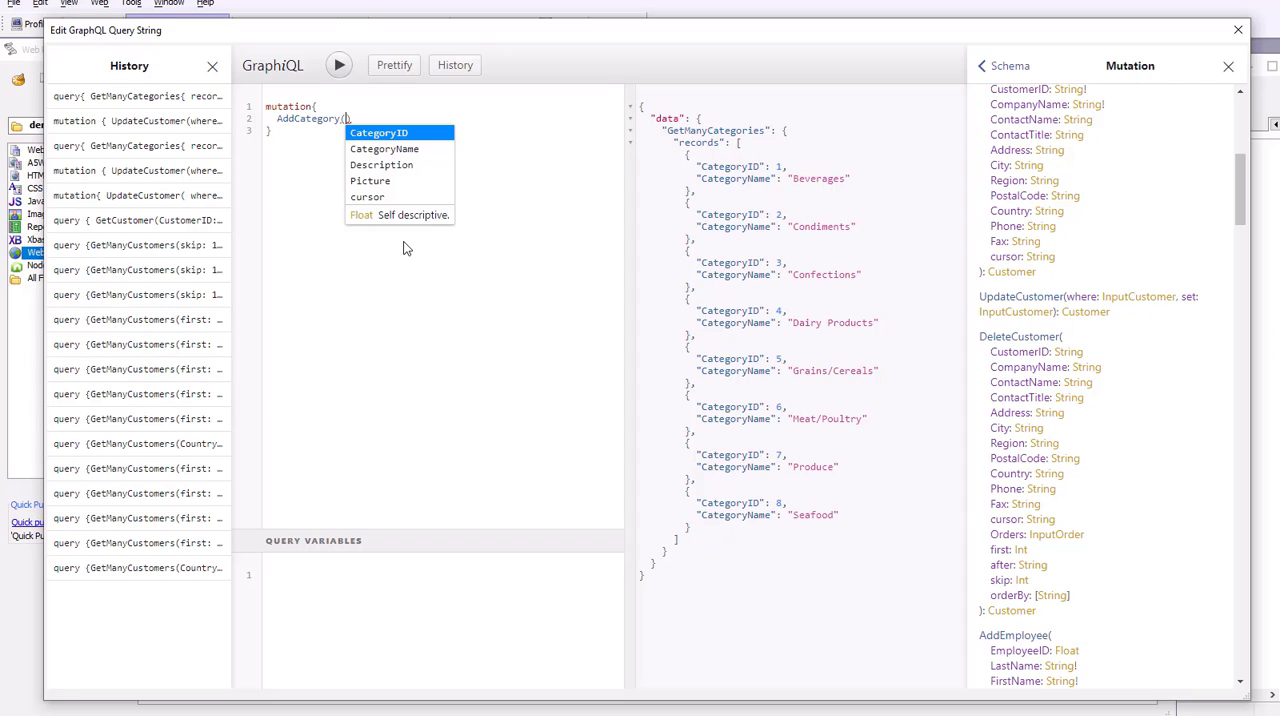
text(CategoryName)
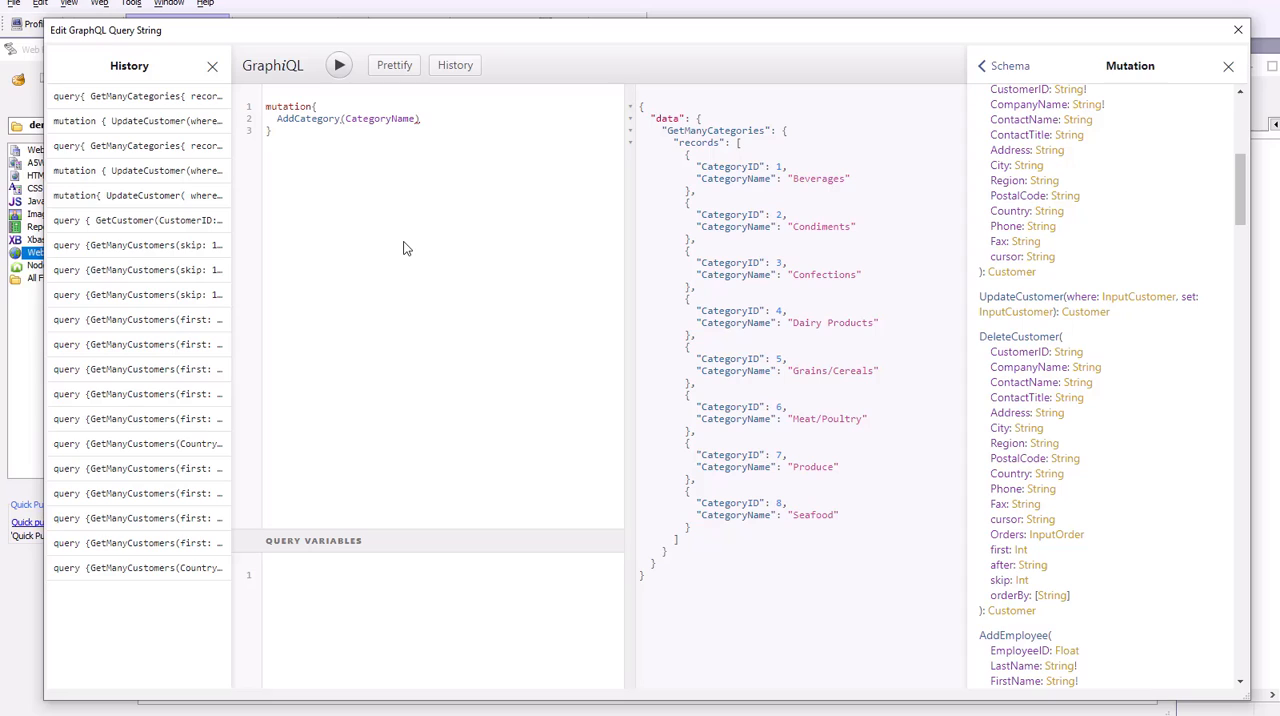
text(:)
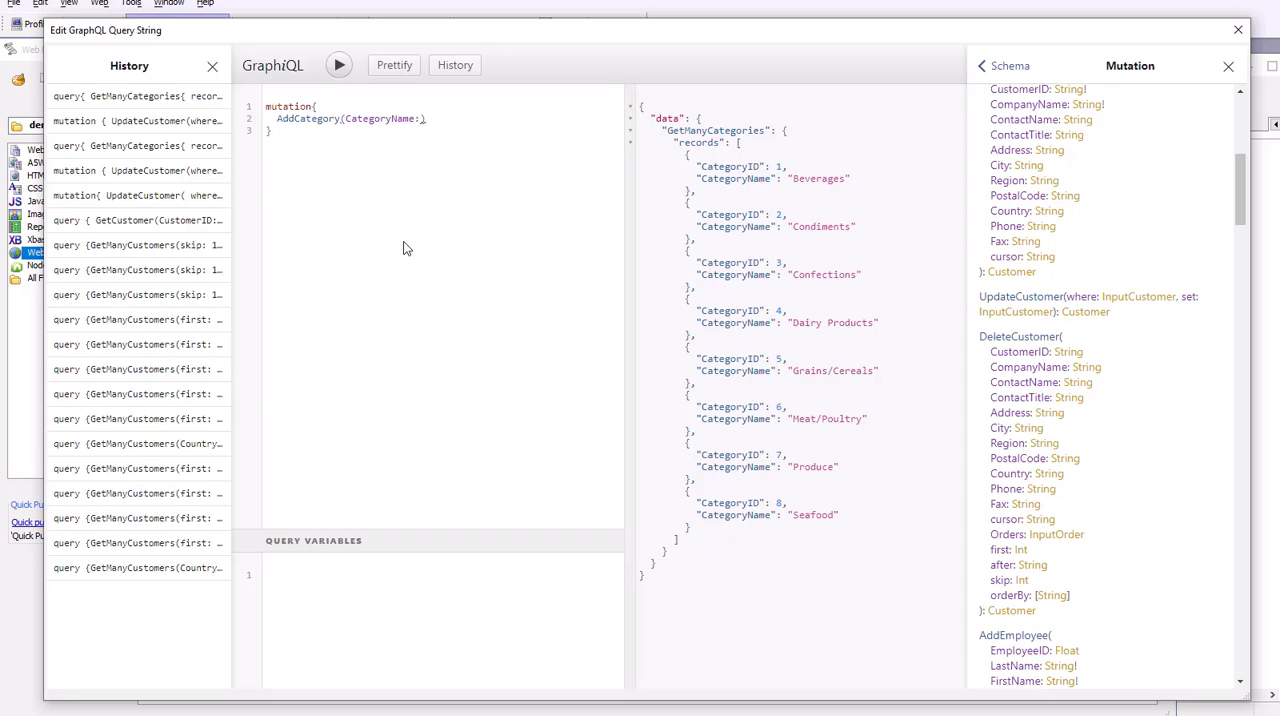
text(New)
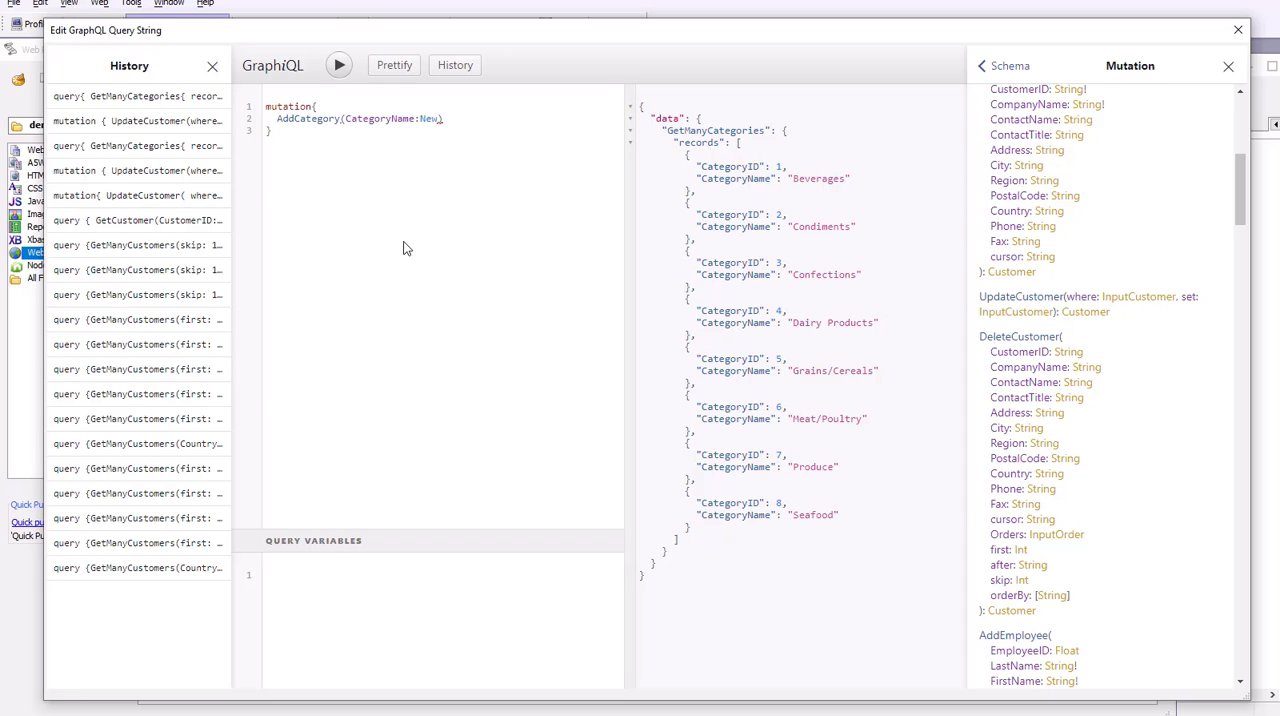
text(Category)
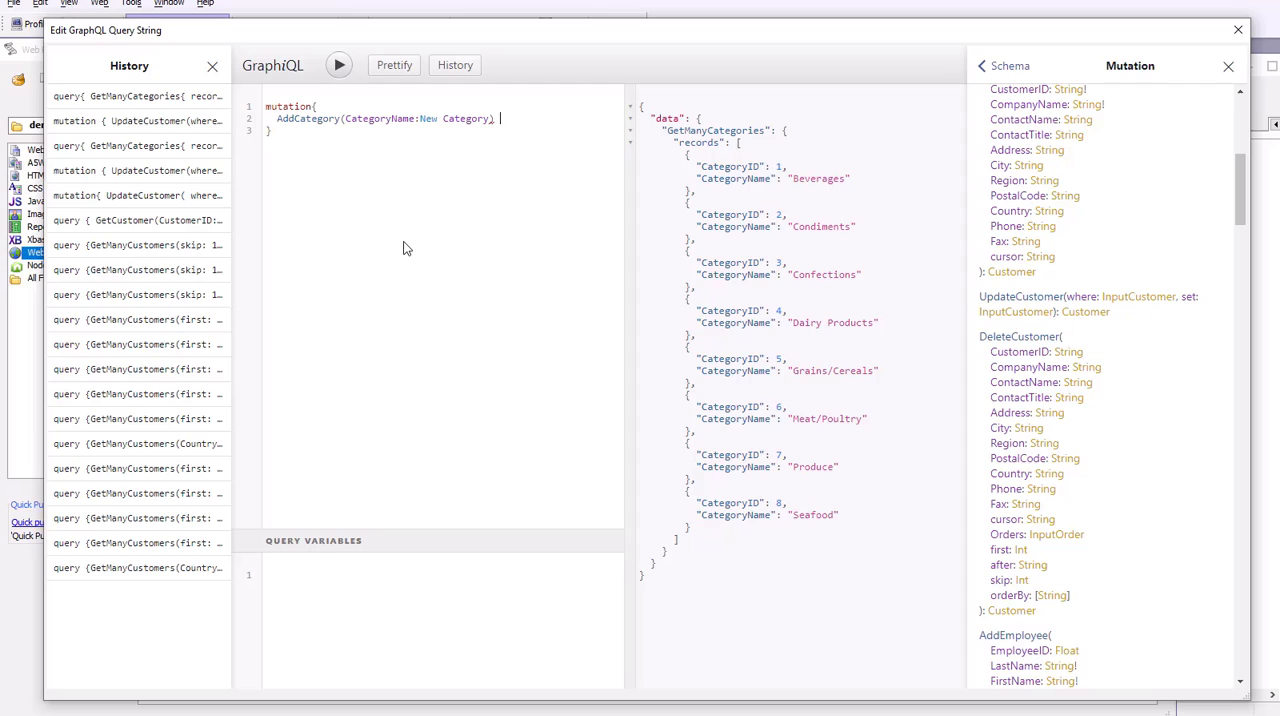
text({)
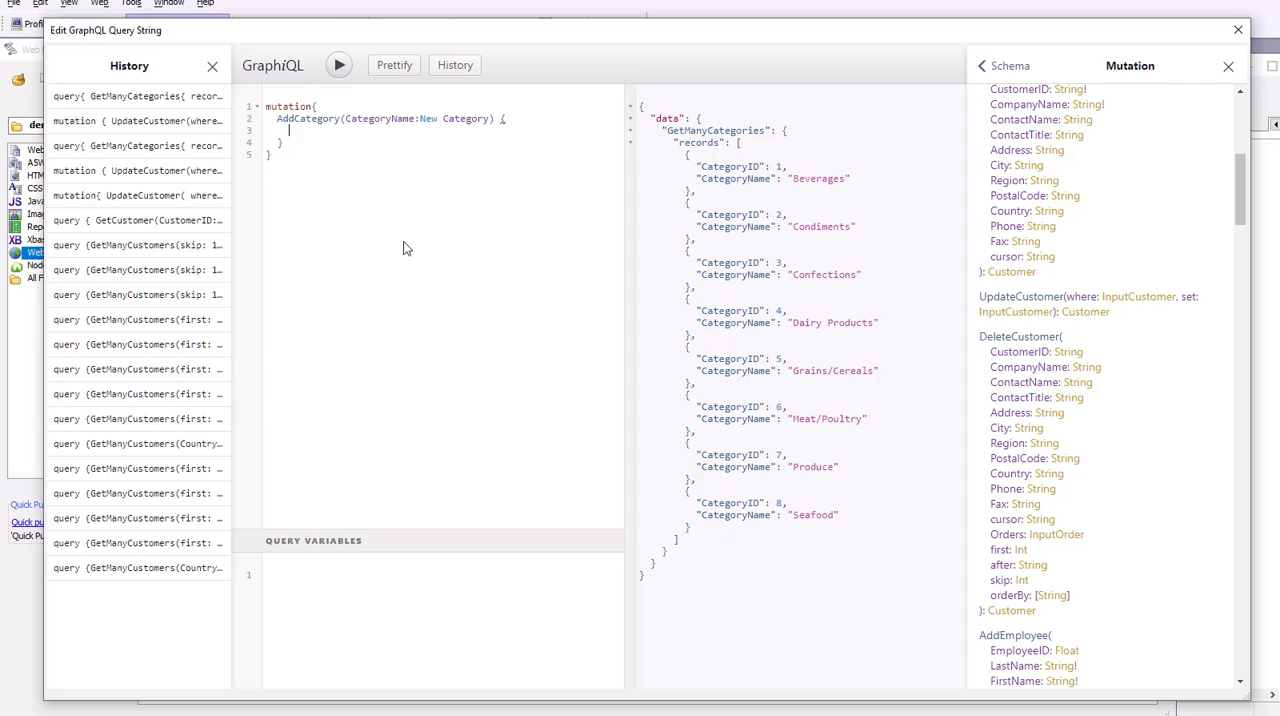
Request CategoryID and CategoryName as the mutation's return fields
text(Cus)
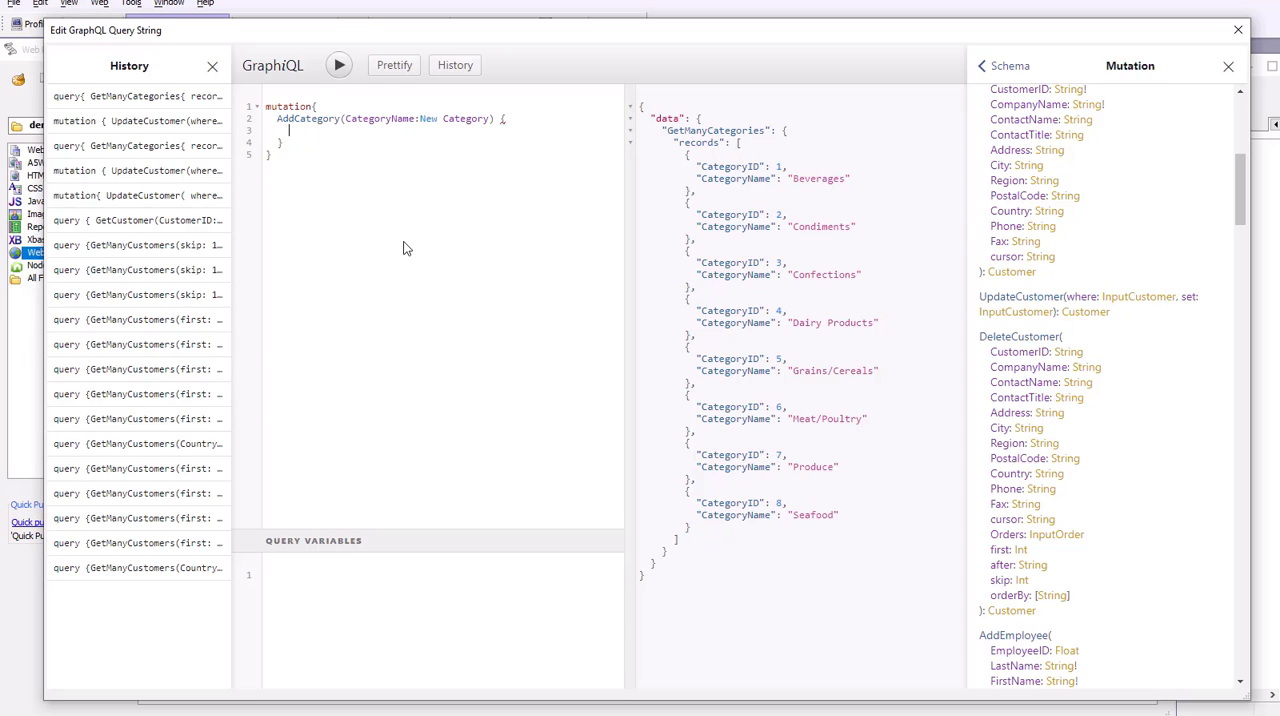
text(CategoryID)
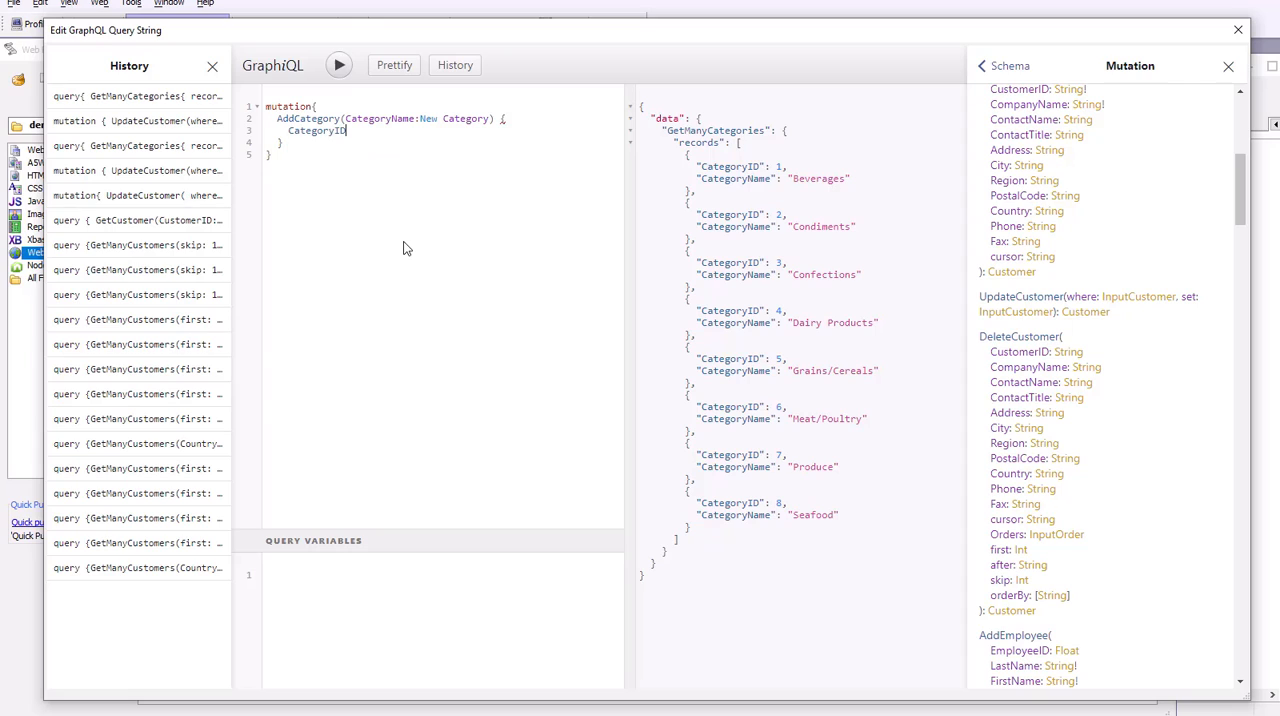
text(C)
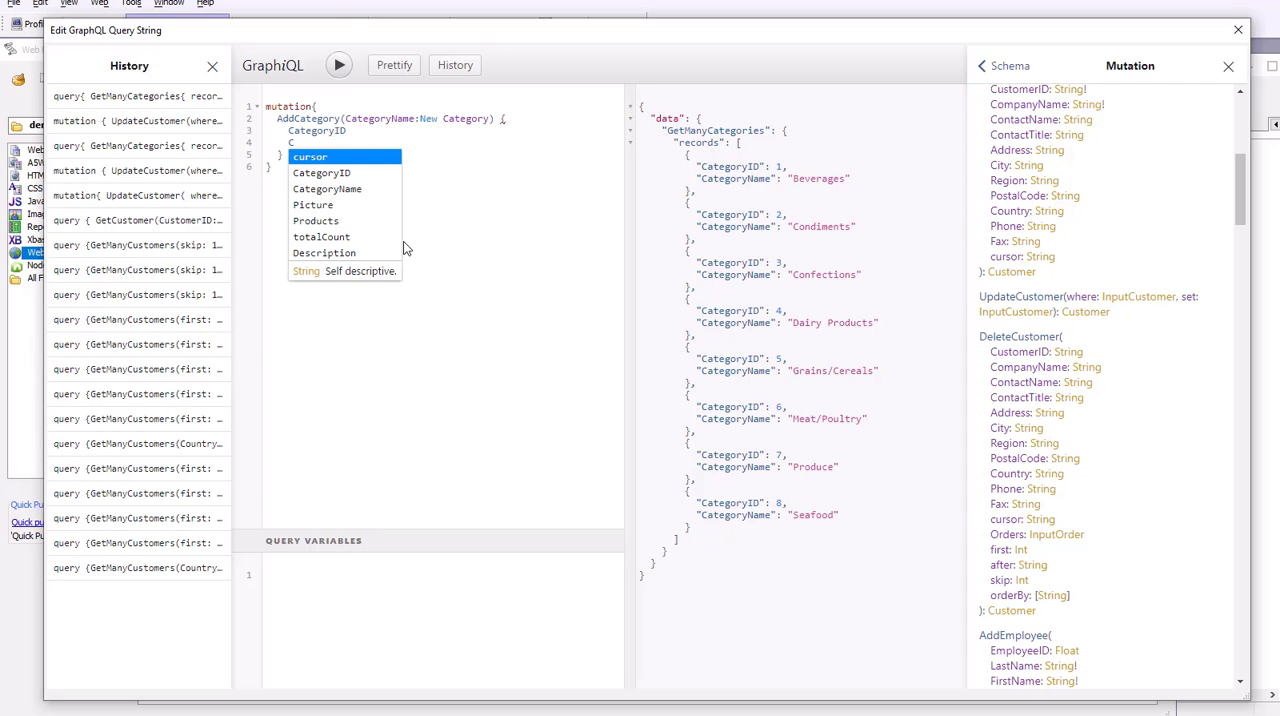
text(CategoryName)
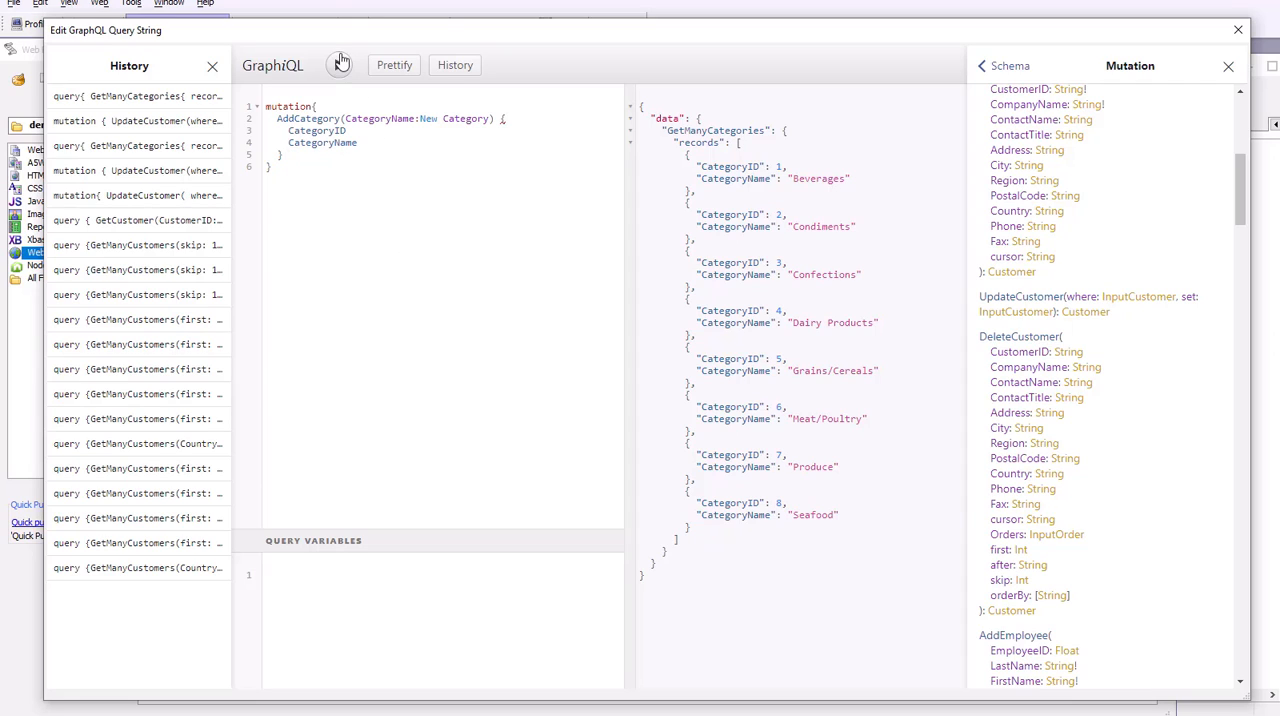
Run AddCategory, fix 'Failed to fetch' by quoting "New Category", rerun to get CategoryID 9
click(340, 64)
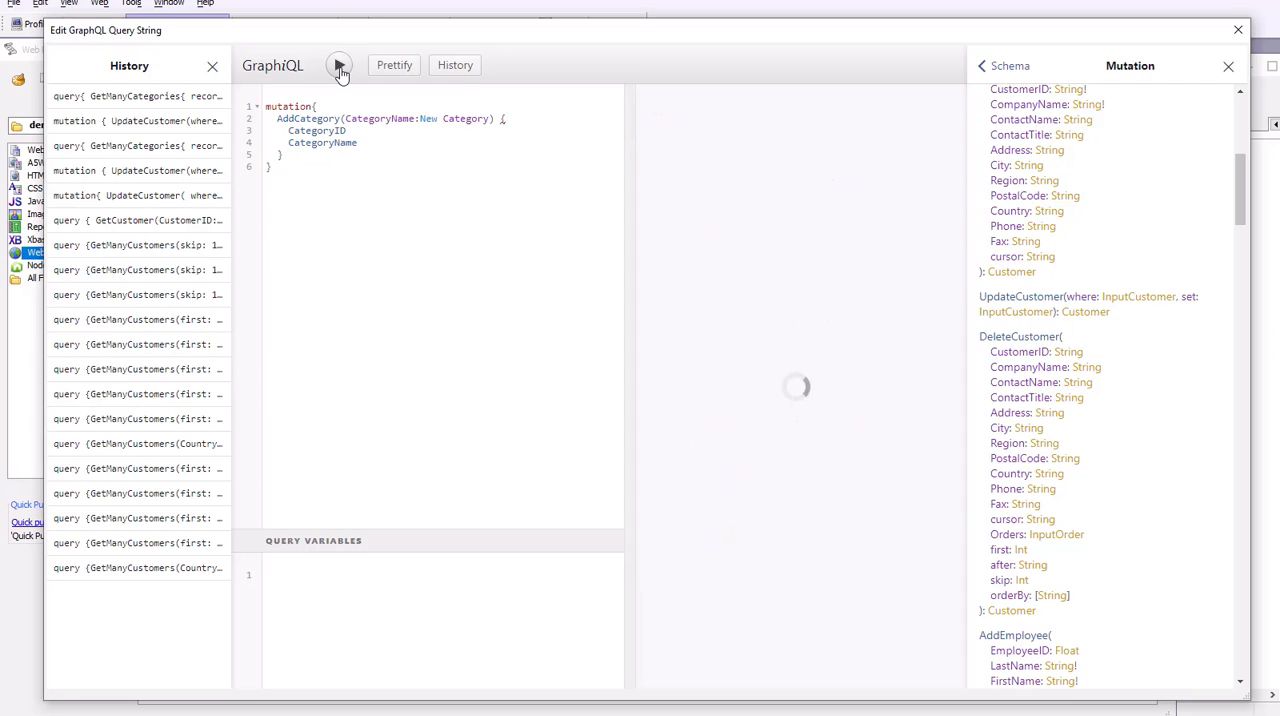
click(340, 64)
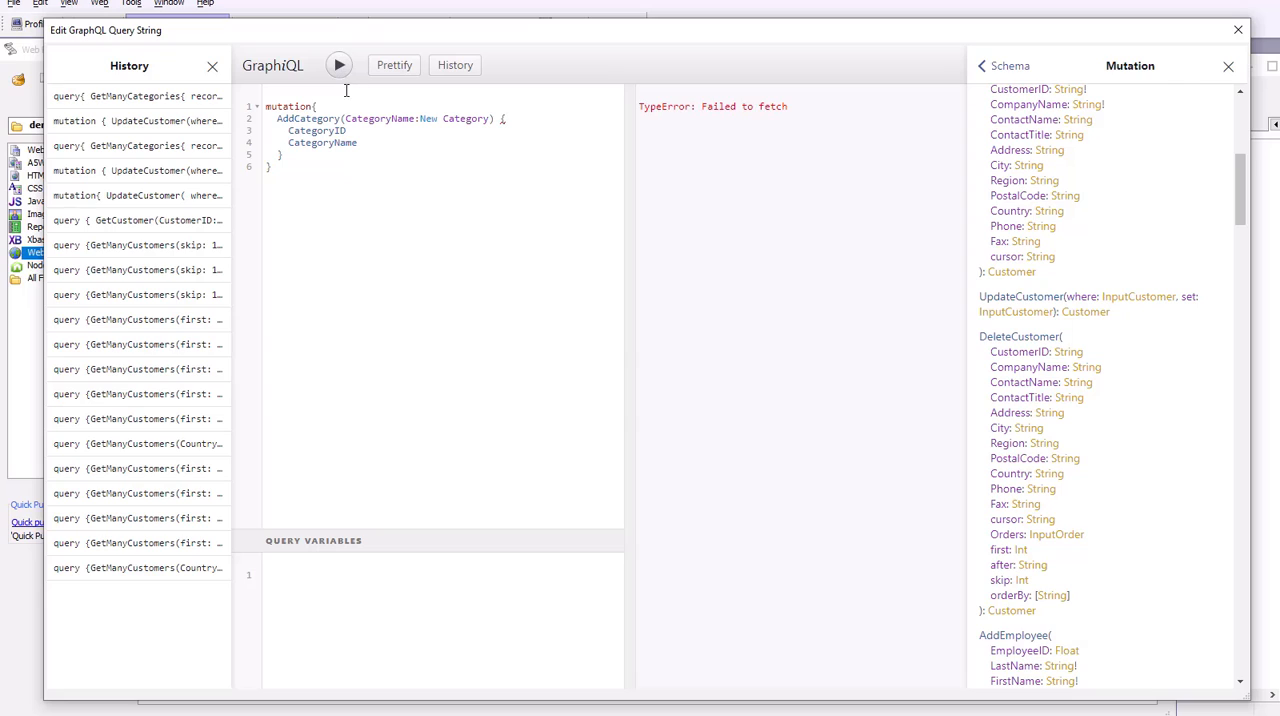
mouse_move(364, 182)
text(")
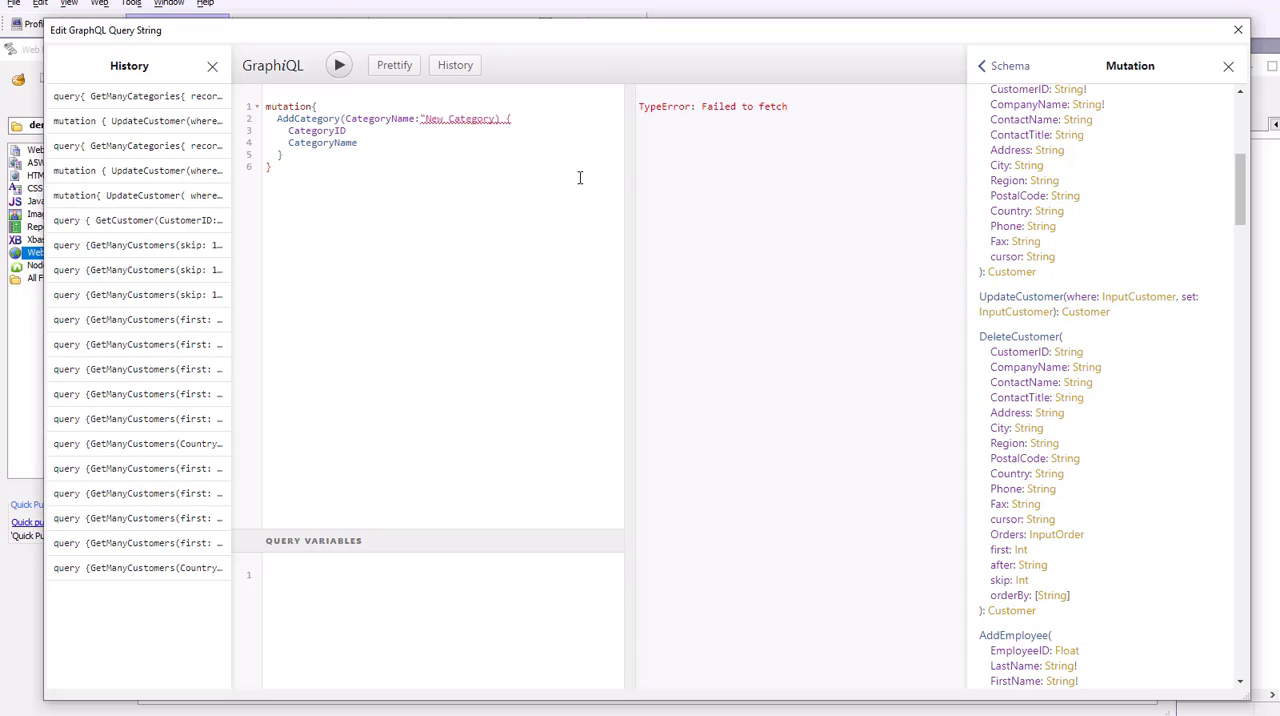
mouse_move(504, 132)
text(")
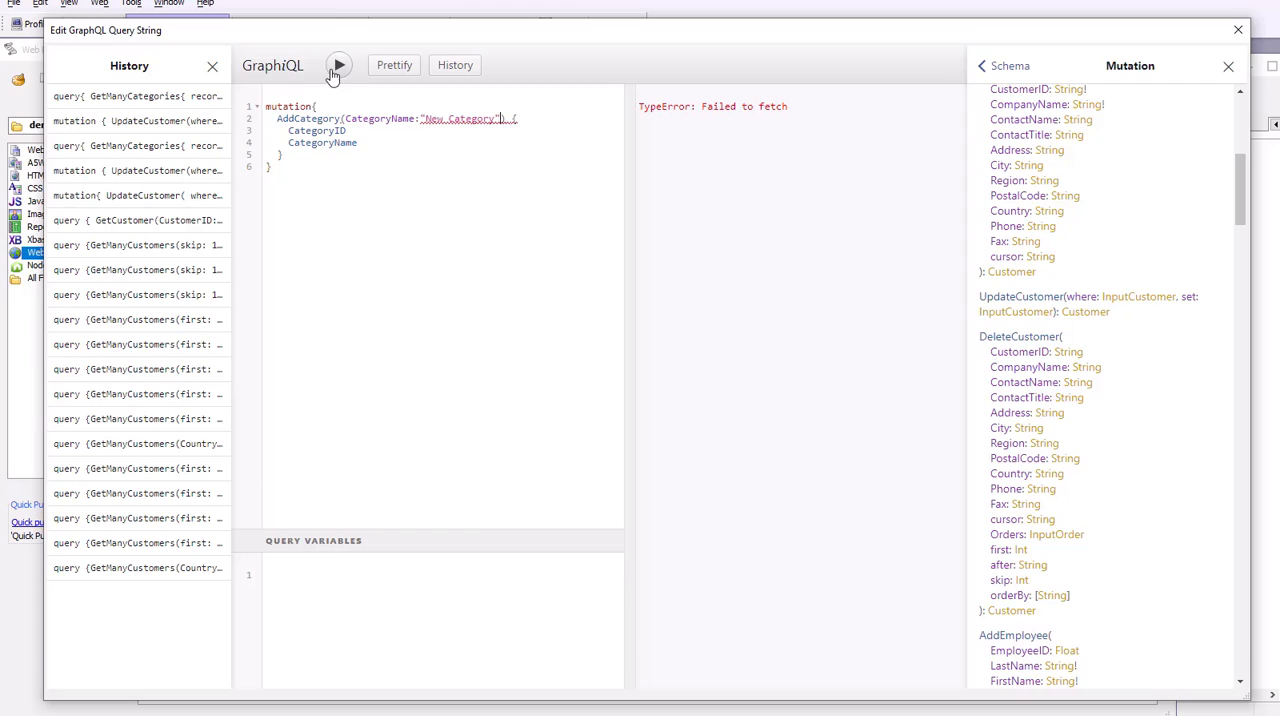
click(340, 64)
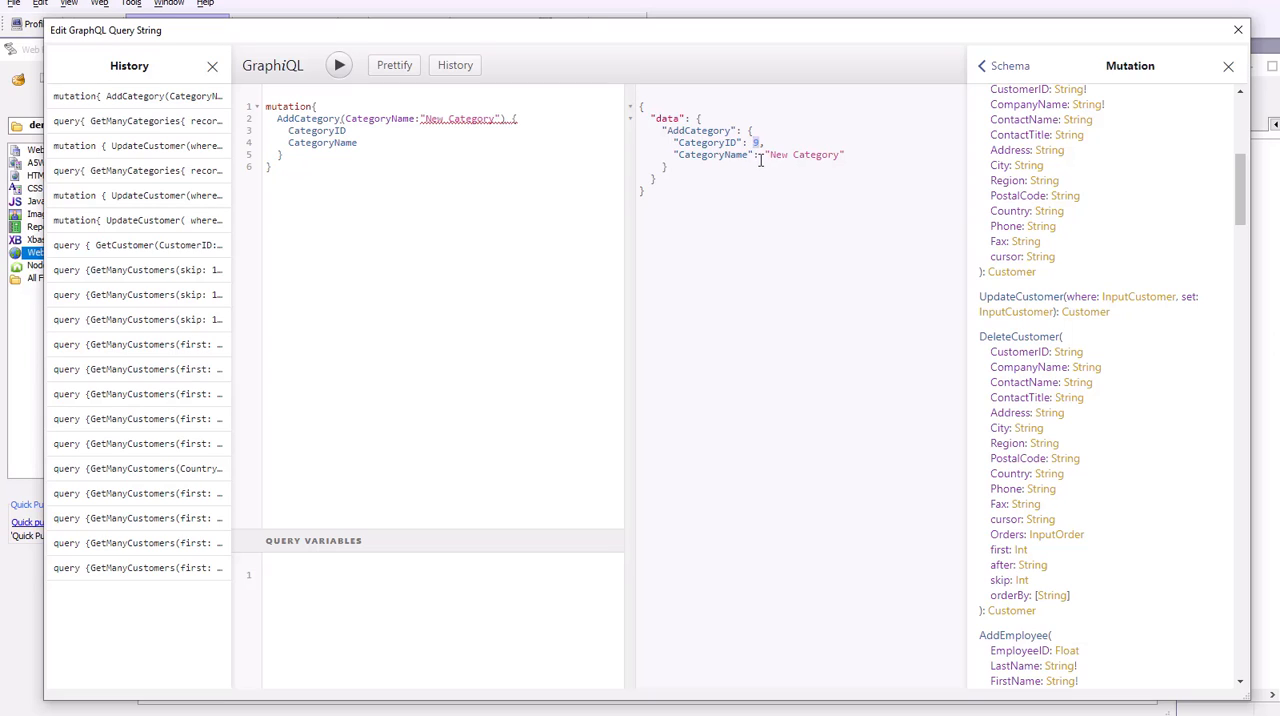
double_click(800, 154)
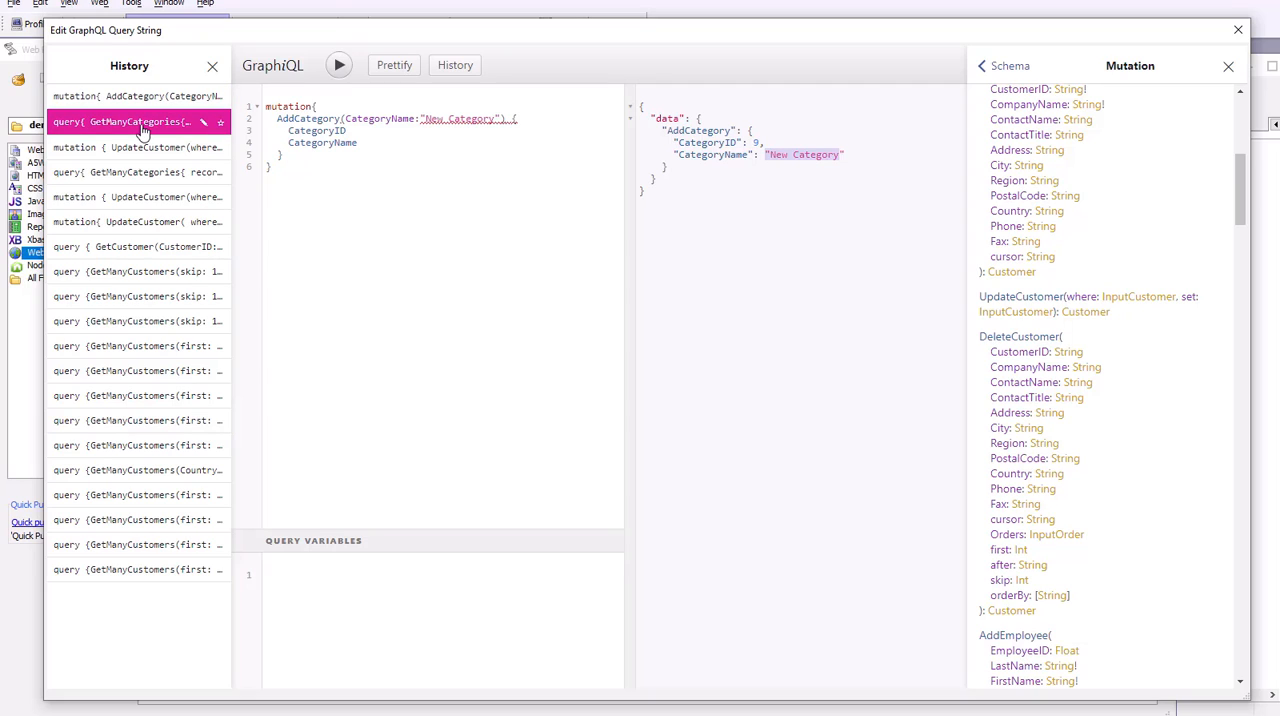
Run GetManyCategories again, now listing nine categories with New Category as ID 9
click(140, 120)
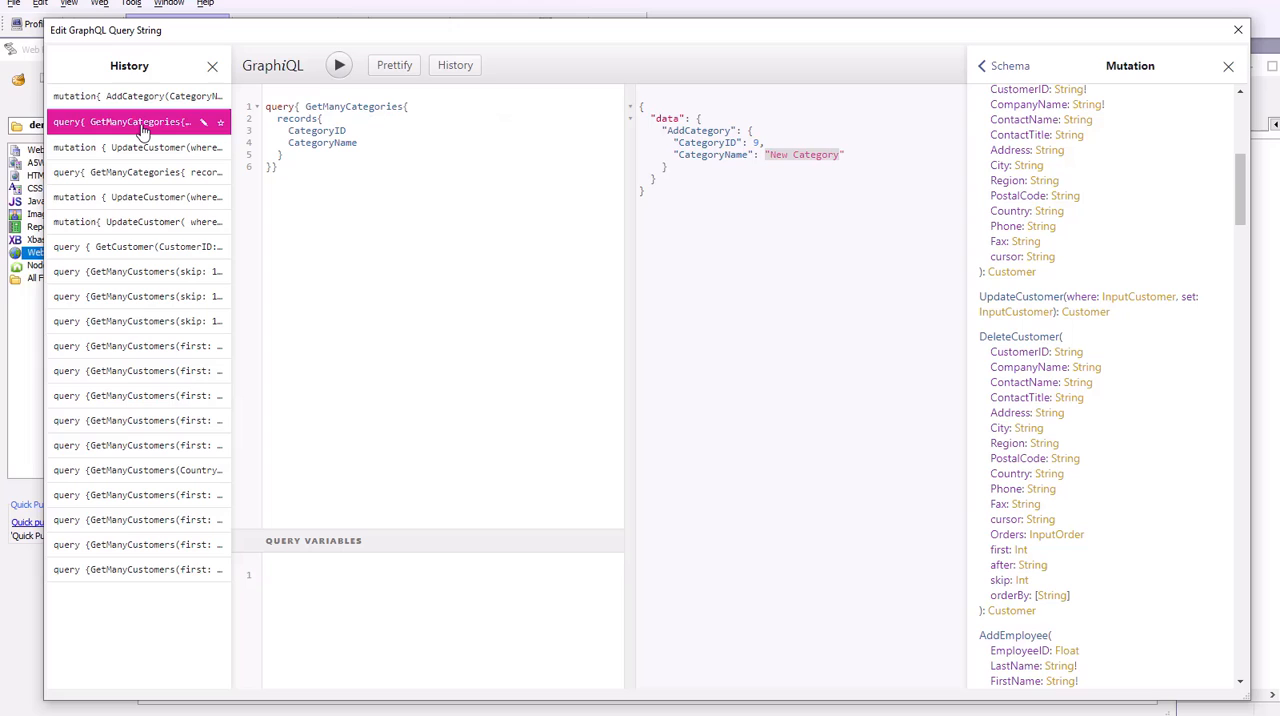
click(340, 64)
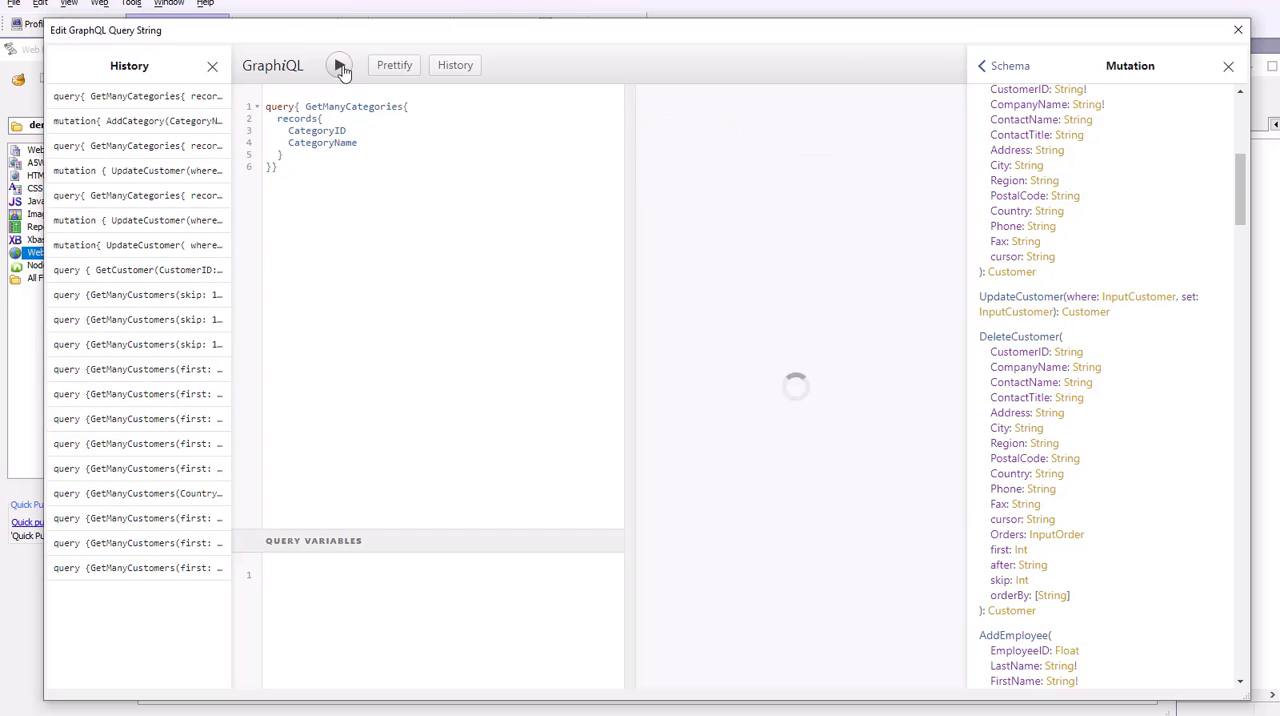
click(340, 64)
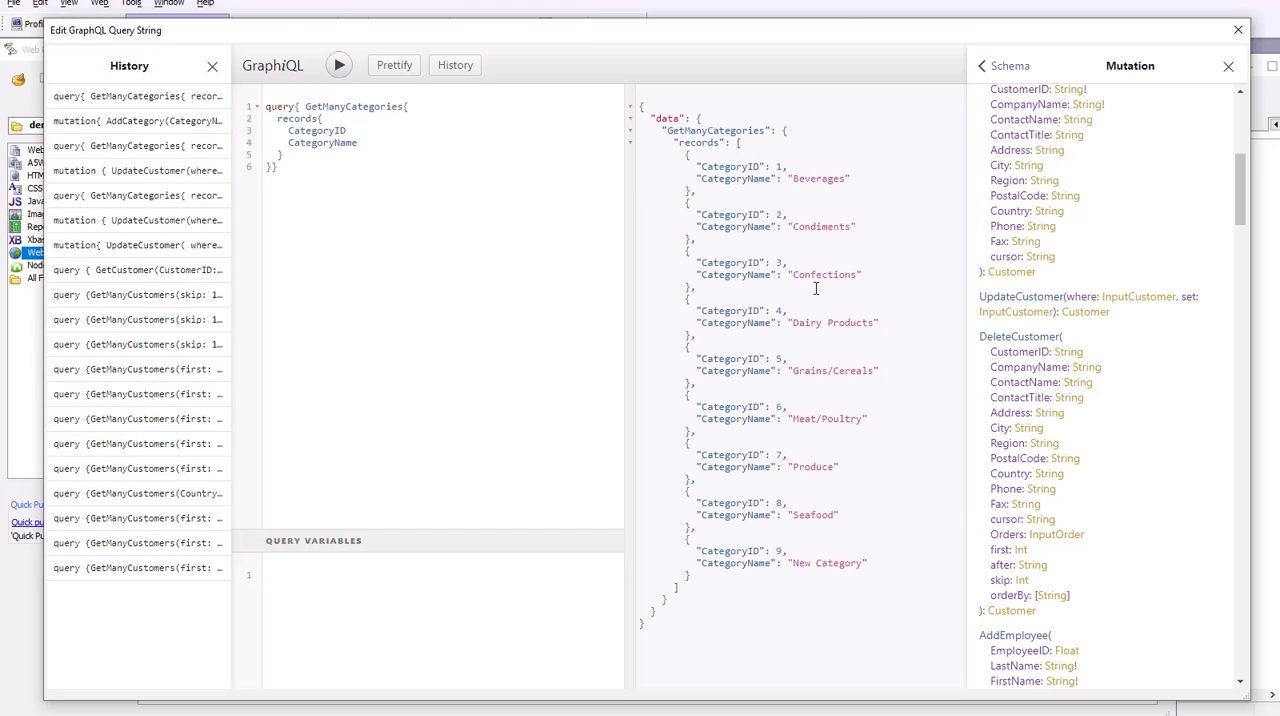